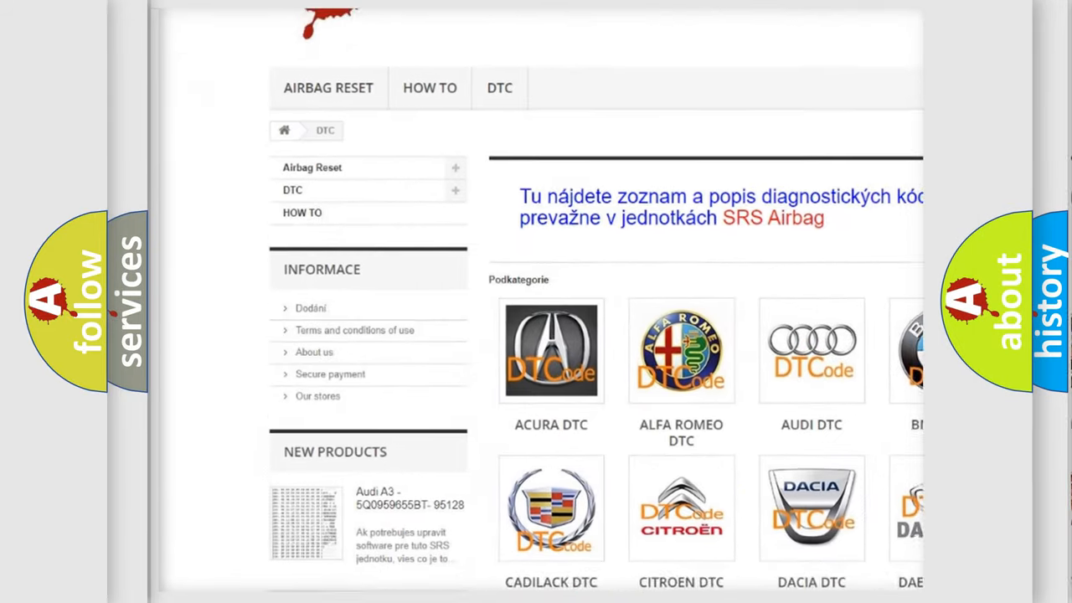
scroll(down, 3)
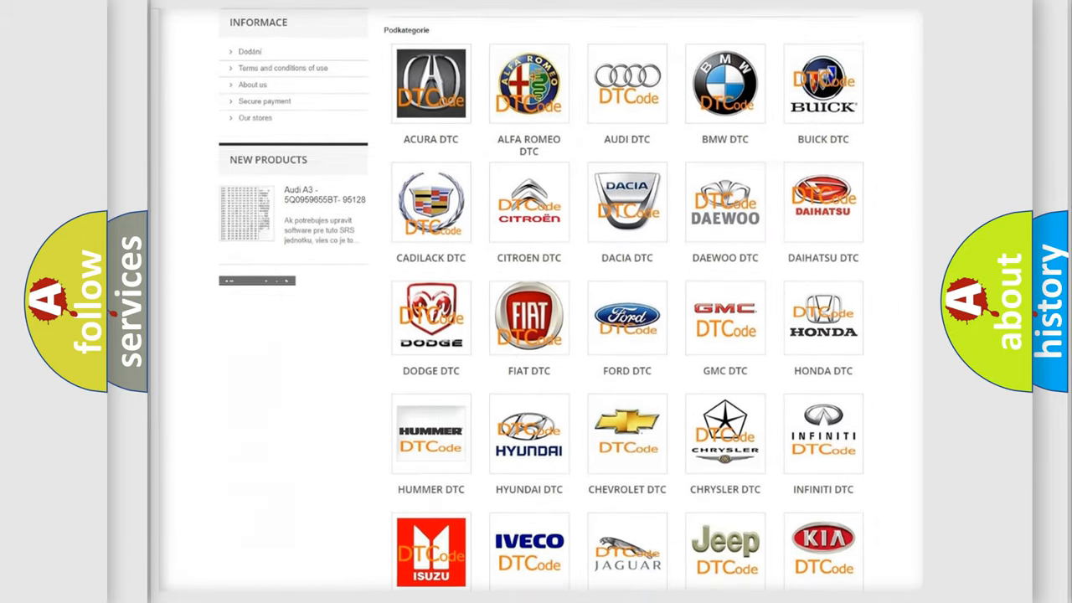
scroll(down, 3)
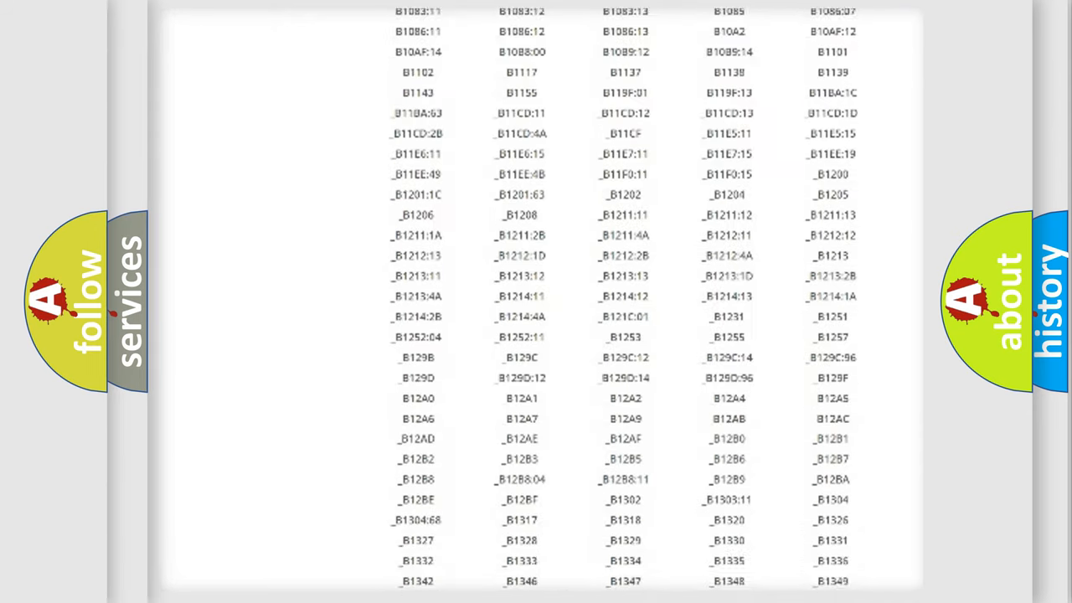
scroll(down, 3)
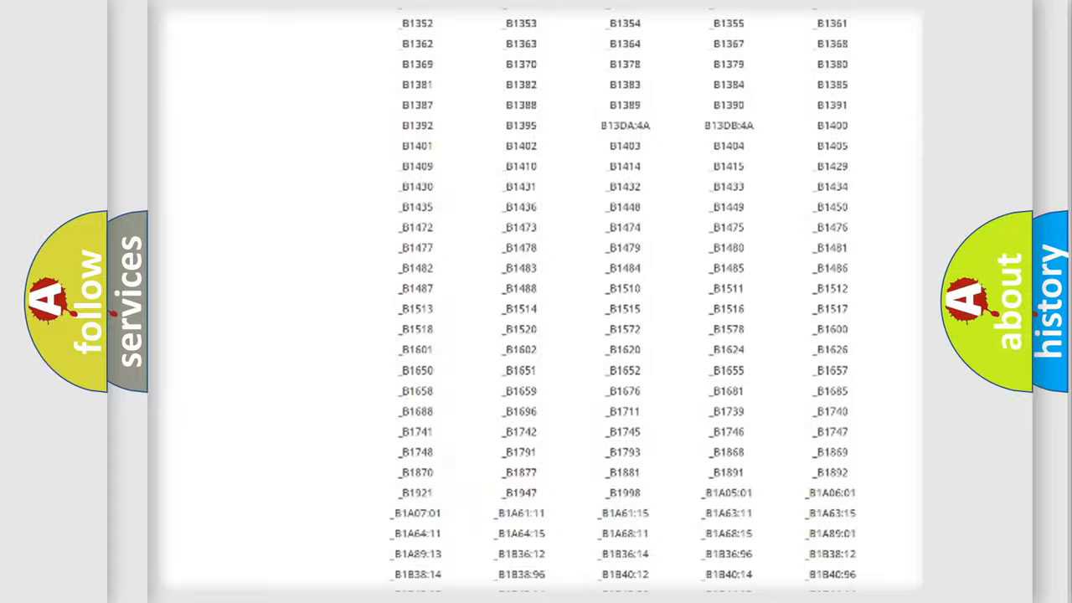